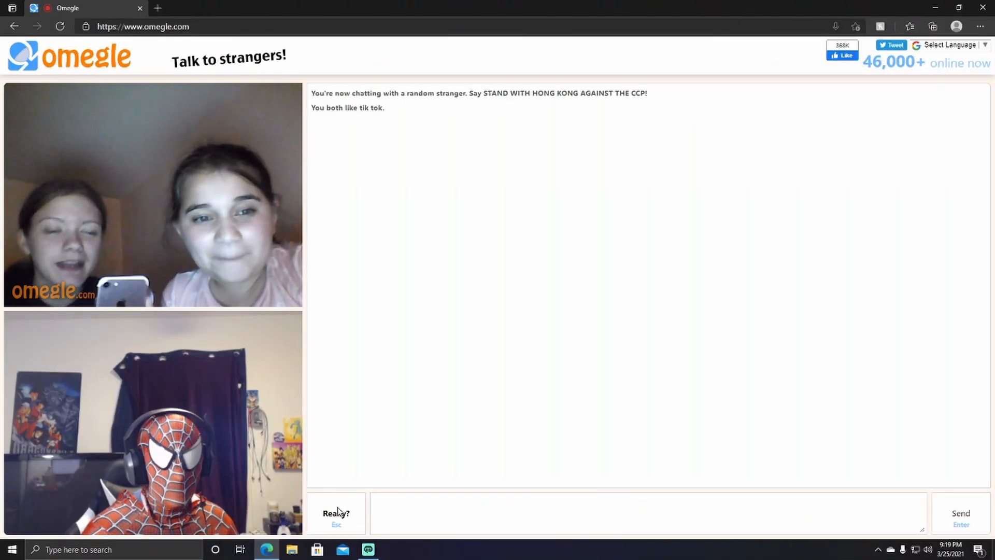
# Step: Skip the current strangers, including the one in sunglasses, until a new TikTok-interest stranger connects
pyautogui.click(335, 513)
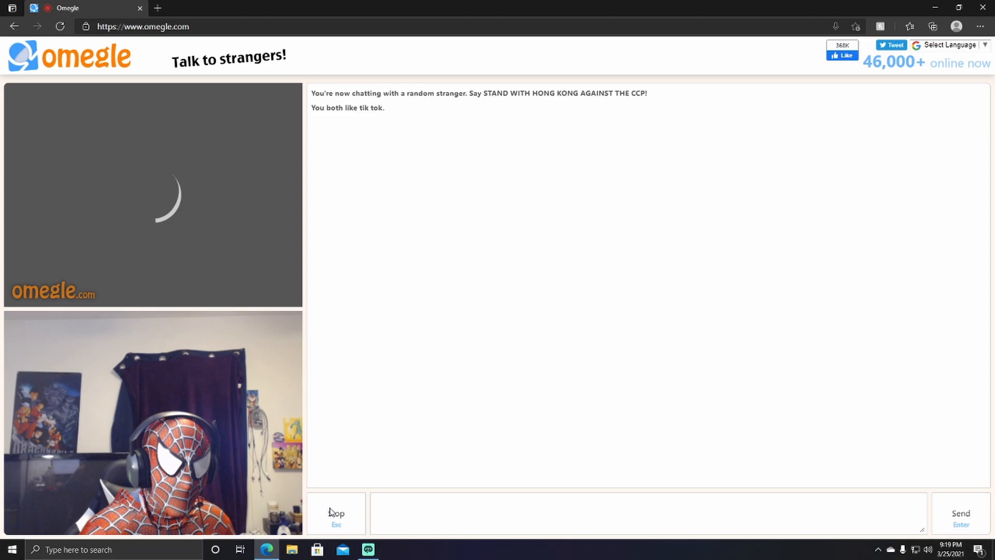
pyautogui.click(336, 514)
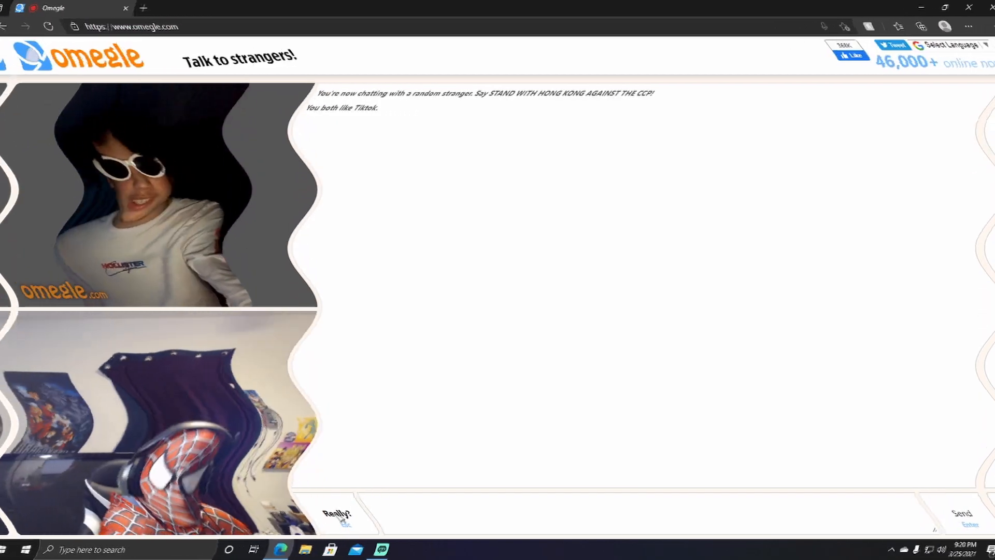
pyautogui.click(335, 514)
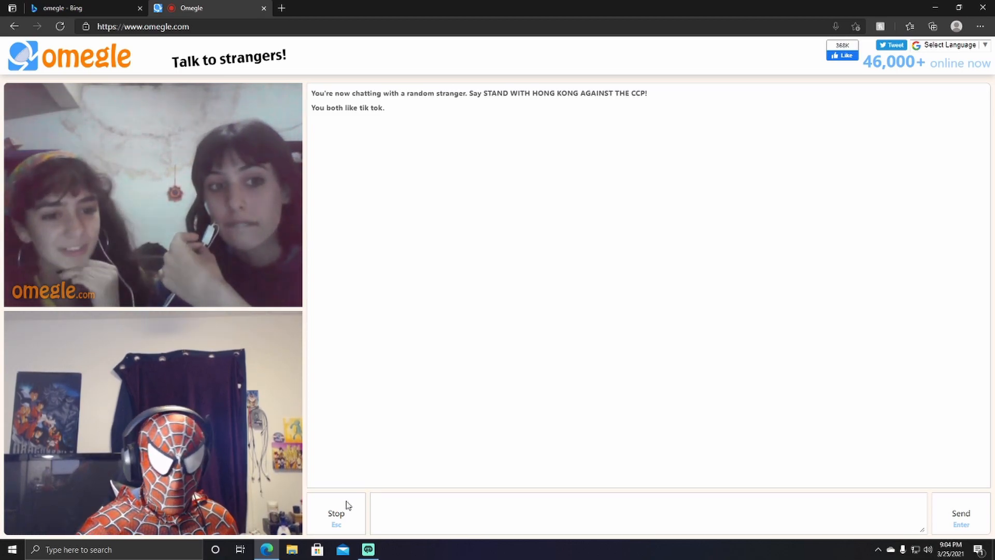
# Step: After the stranger disconnects, start a new chat and get paired with another TikTok-interest stranger
pyautogui.click(336, 513)
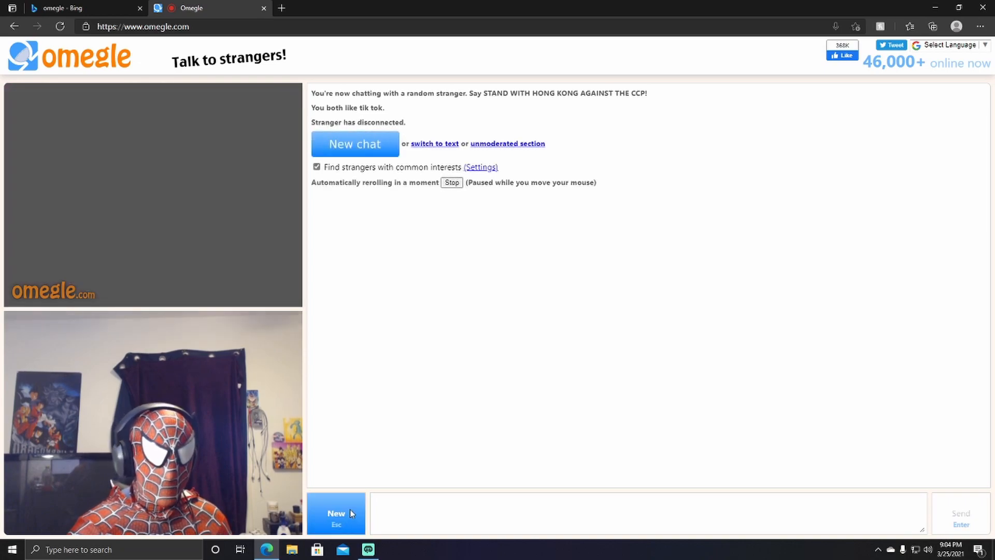
pyautogui.click(336, 513)
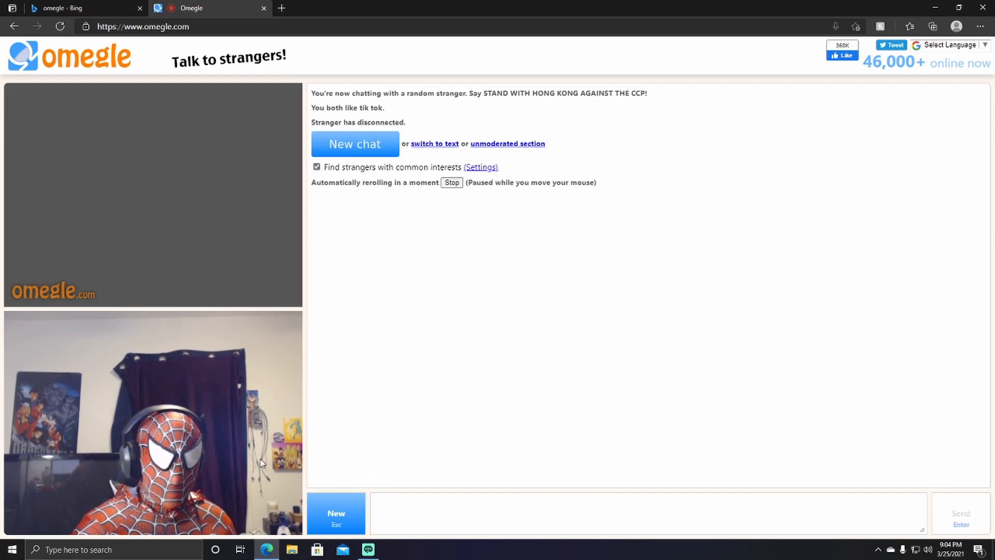
pyautogui.click(355, 143)
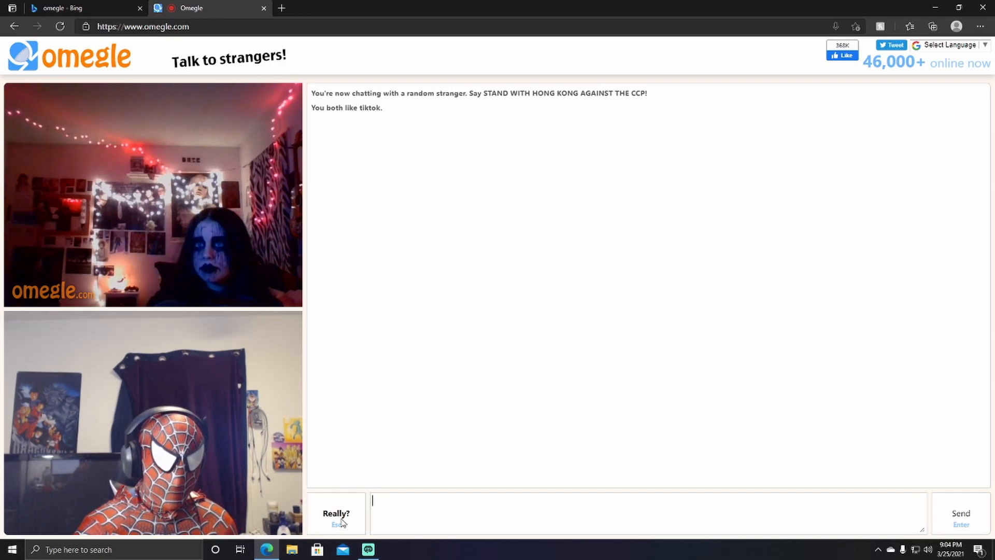
# Step: Confirm skipping the face-painted stranger and connect to the banana-video stranger
pyautogui.click(336, 514)
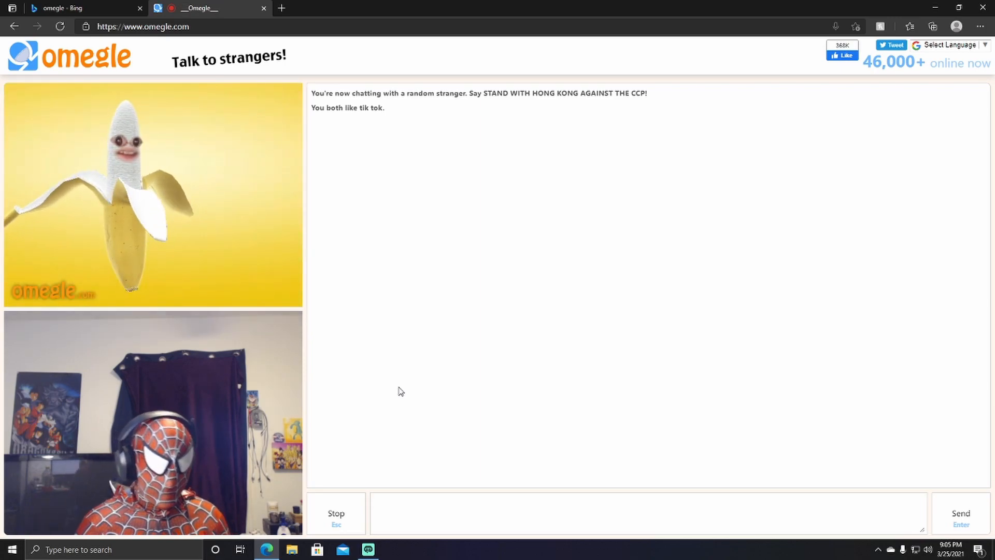
# Step: End the chat with the dark-screen stranger and connect with the stranger wearing headphones
pyautogui.click(634, 513)
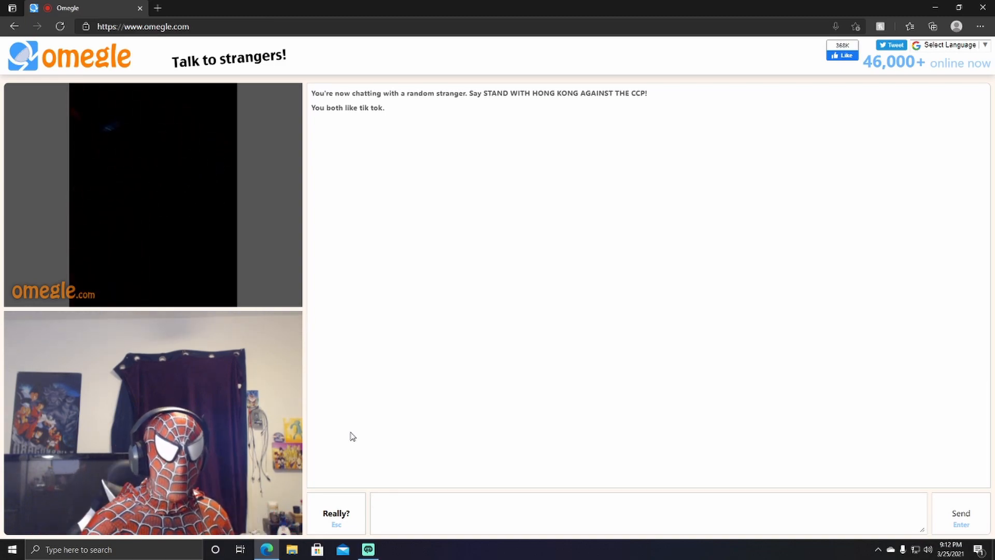
pyautogui.click(634, 513)
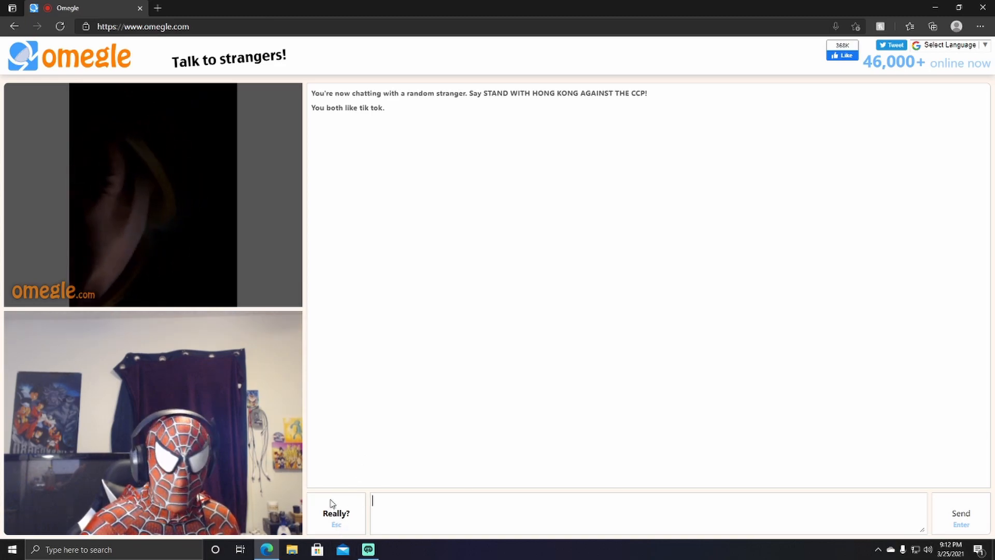
pyautogui.moveTo(359, 497)
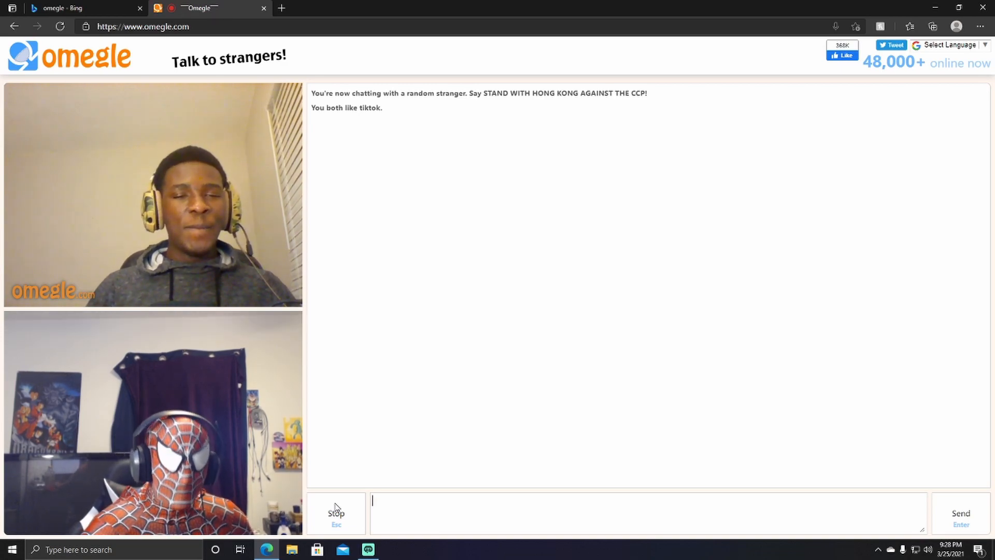
pyautogui.moveTo(411, 423)
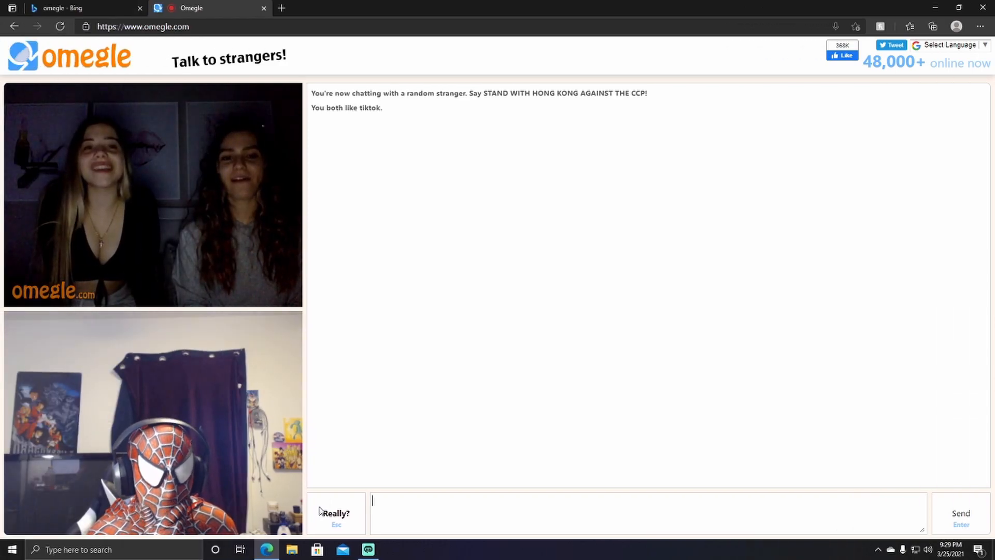
pyautogui.moveTo(375, 373)
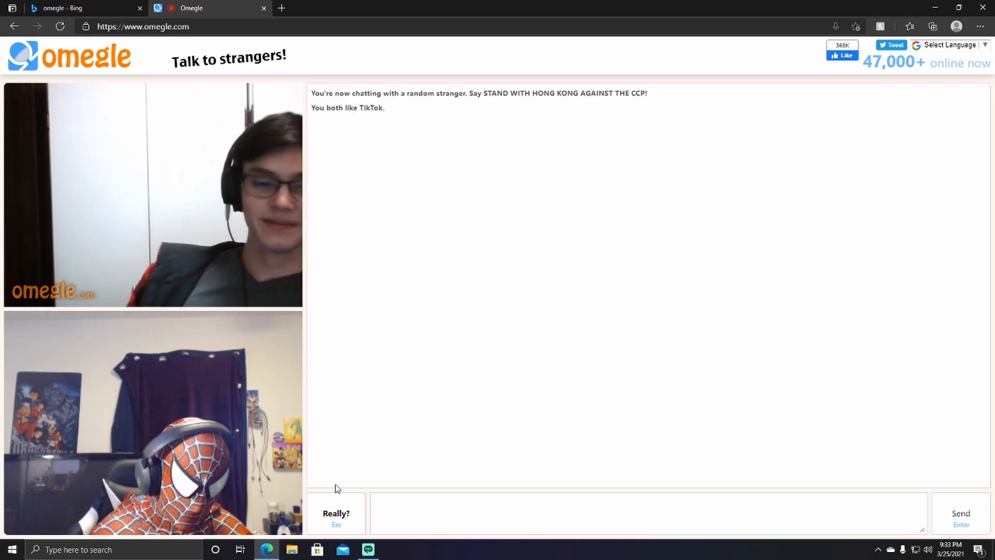
# Step: Send 'jad' in the chat while moving on to the pink-lit flag-room stranger
pyautogui.write('jad')
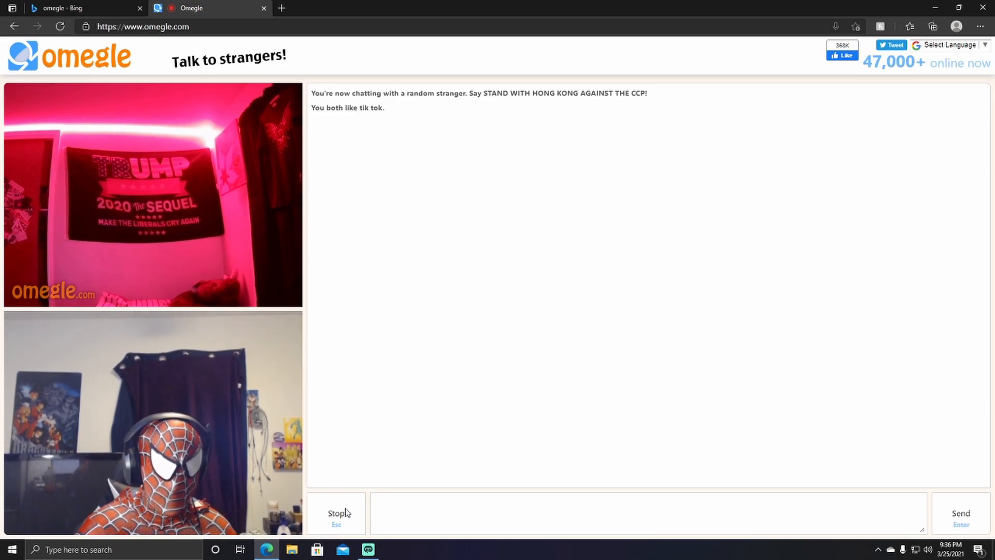
# Step: Leave the pink-lit flag-room chat and connect with the stranger in a black jacket
pyautogui.click(335, 513)
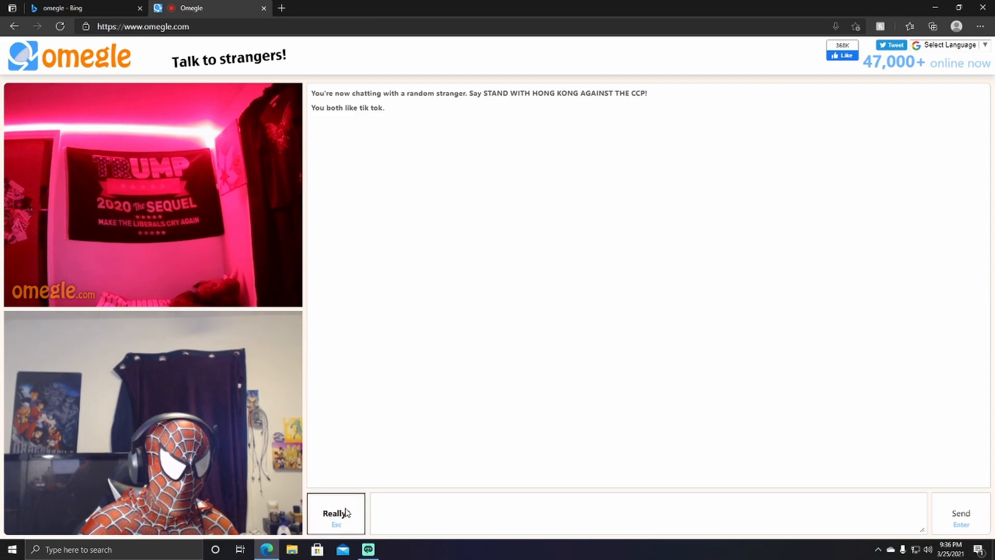
pyautogui.click(336, 513)
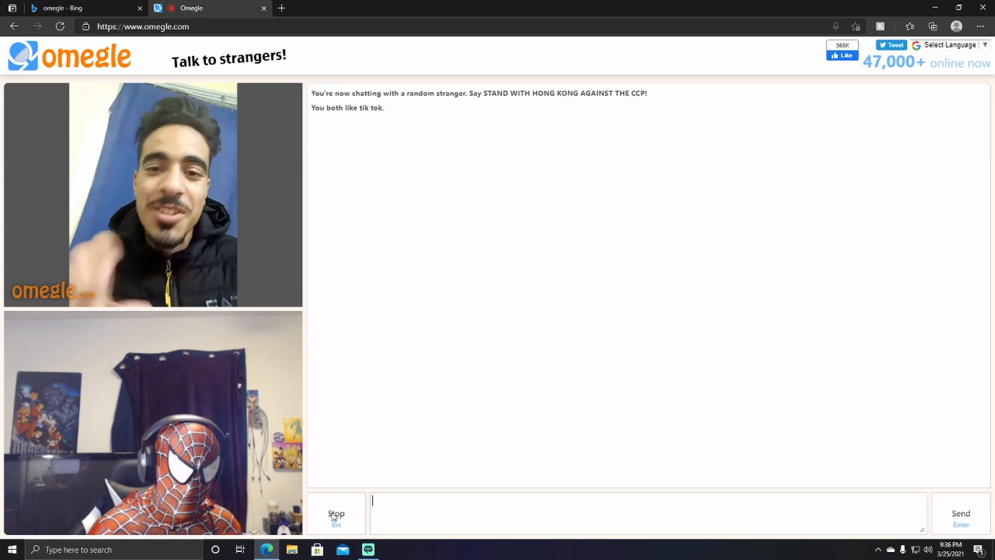
# Step: End the chat with the dark-jacket stranger and start a new chat with another random stranger
pyautogui.click(336, 514)
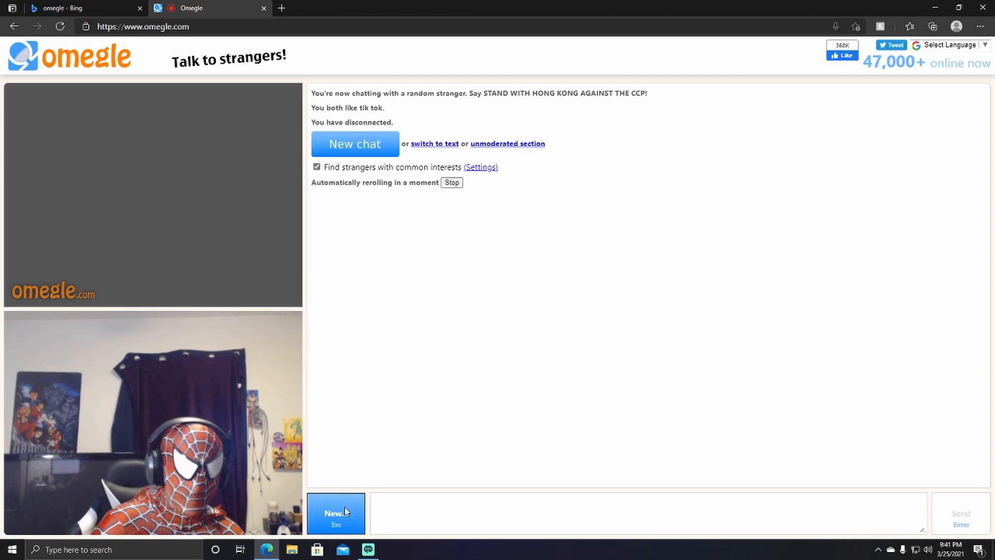
pyautogui.click(355, 143)
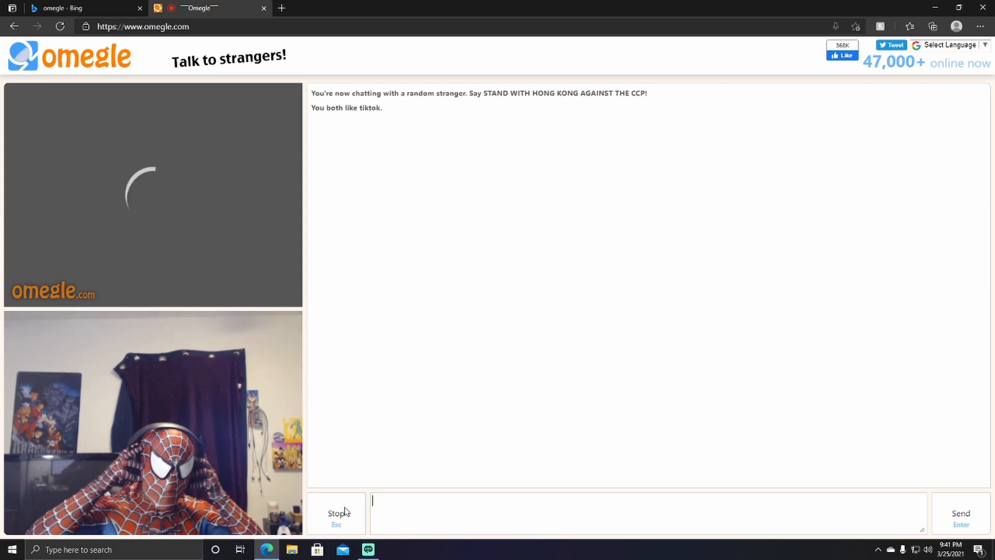